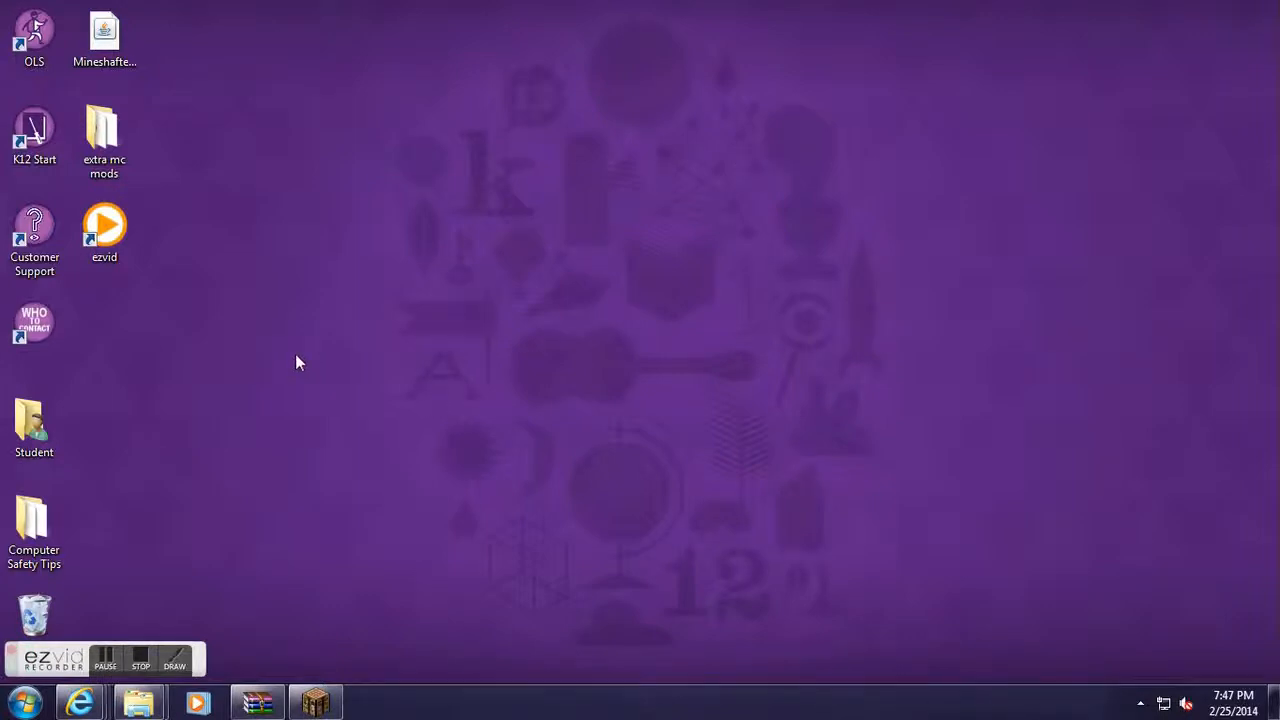
pyautogui.moveTo(304, 360)
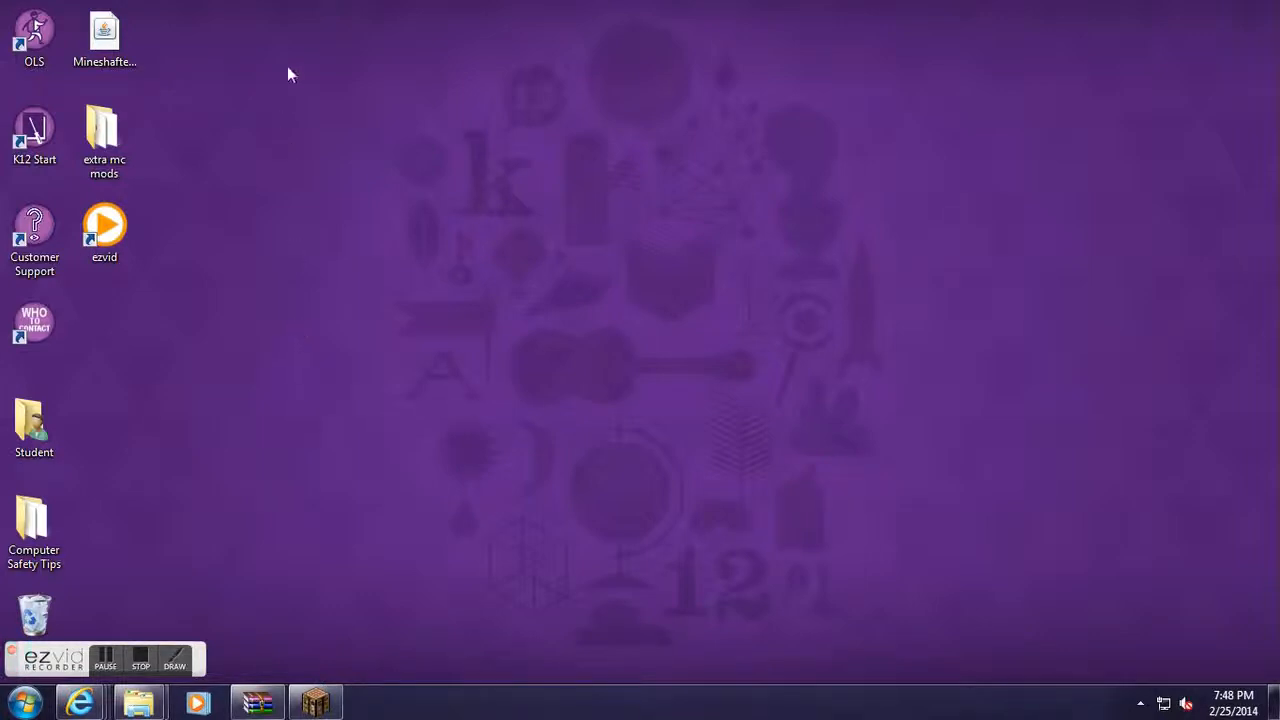
pyautogui.moveTo(460, 412)
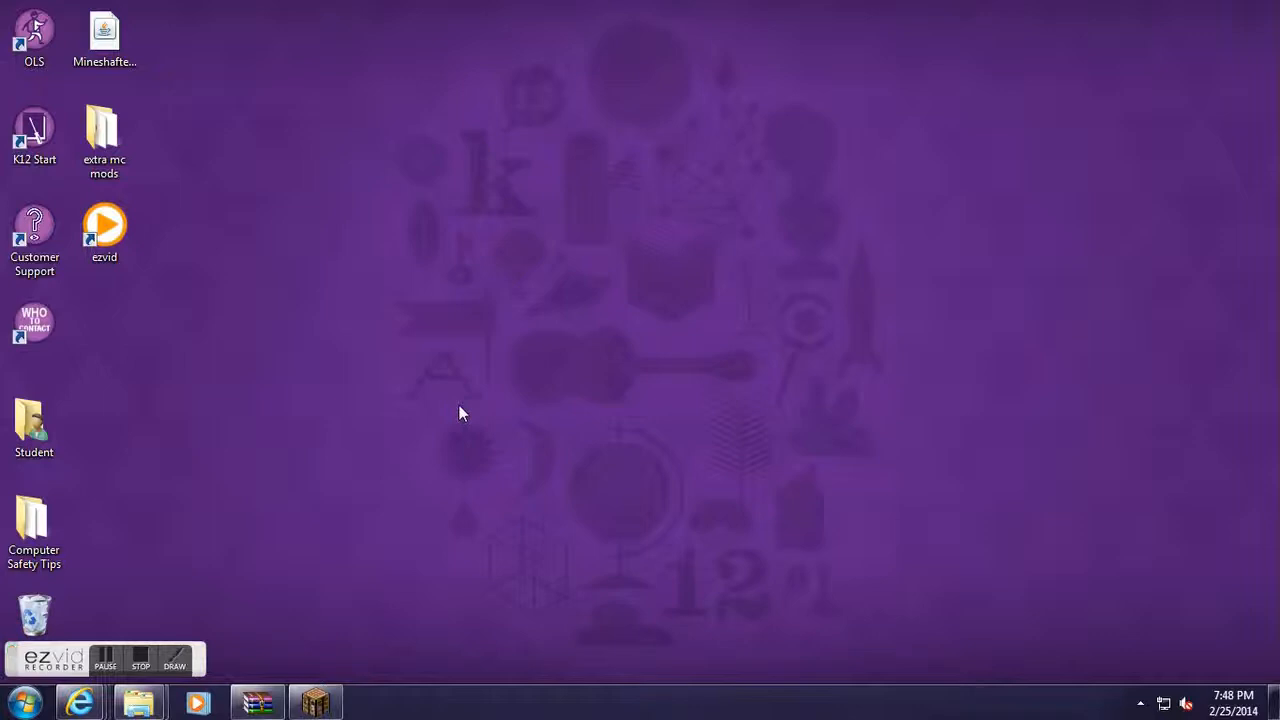
pyautogui.moveTo(462, 396)
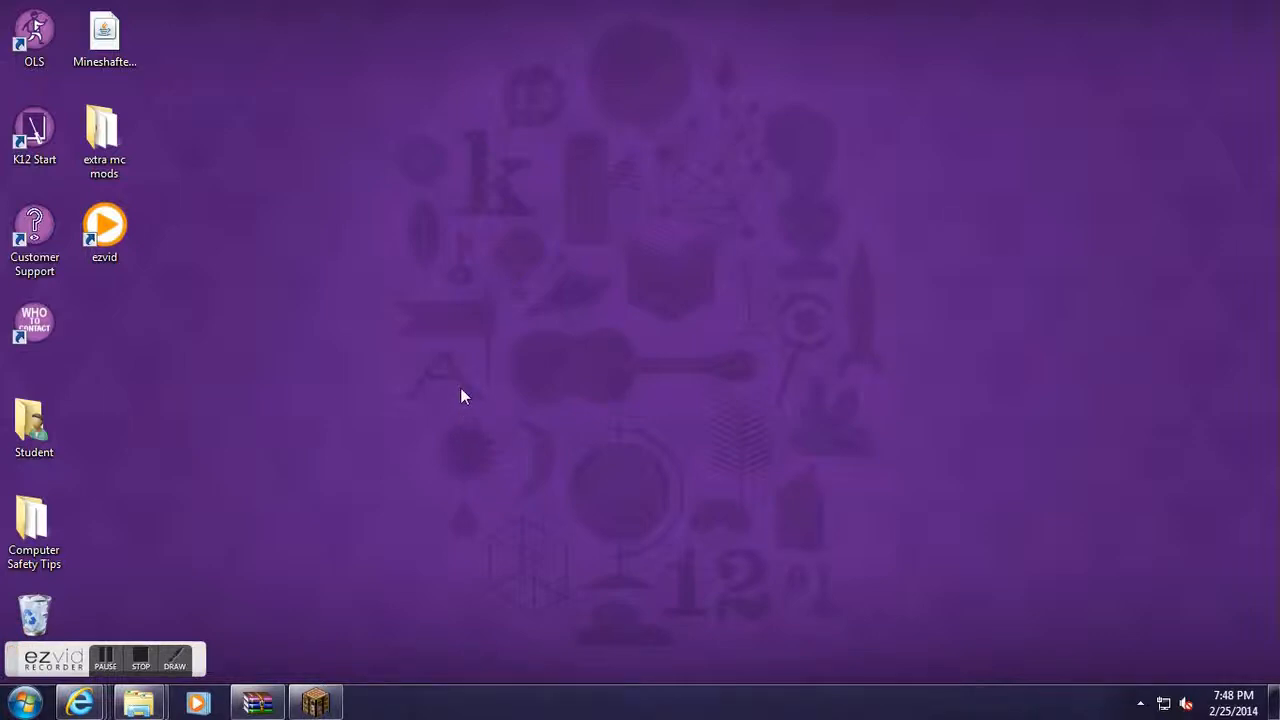
pyautogui.moveTo(510, 448)
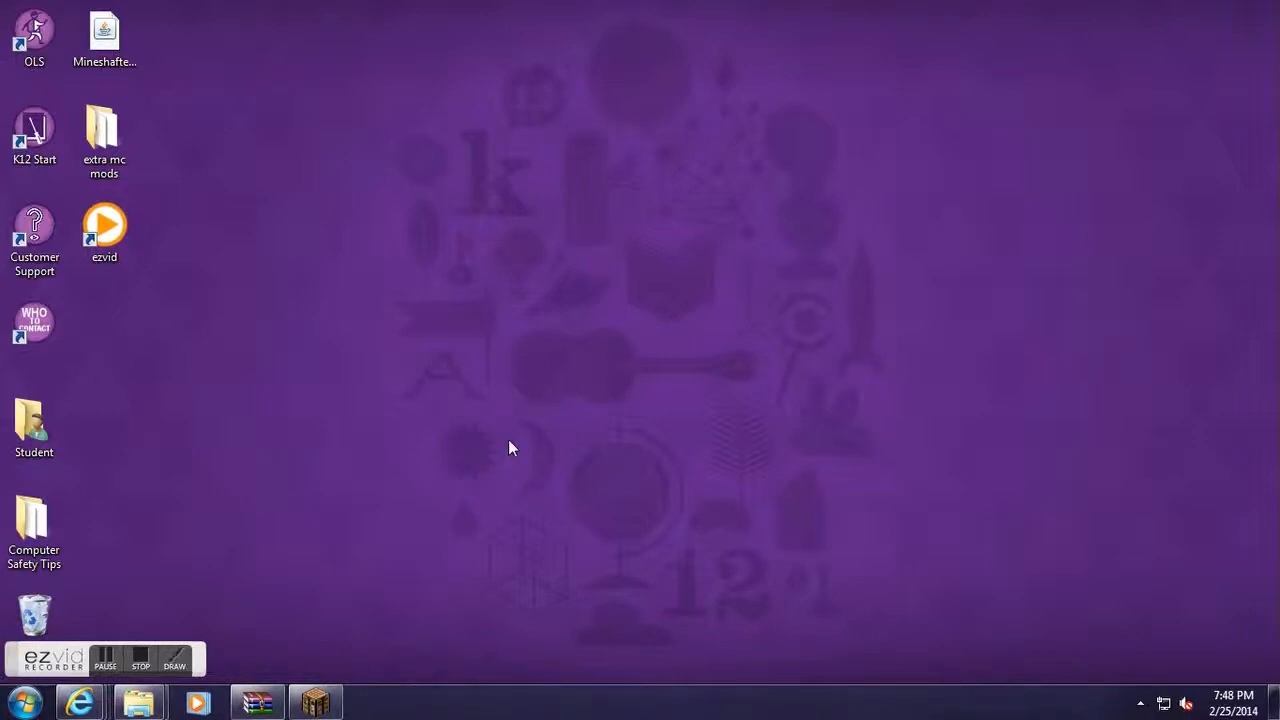
pyautogui.moveTo(420, 64)
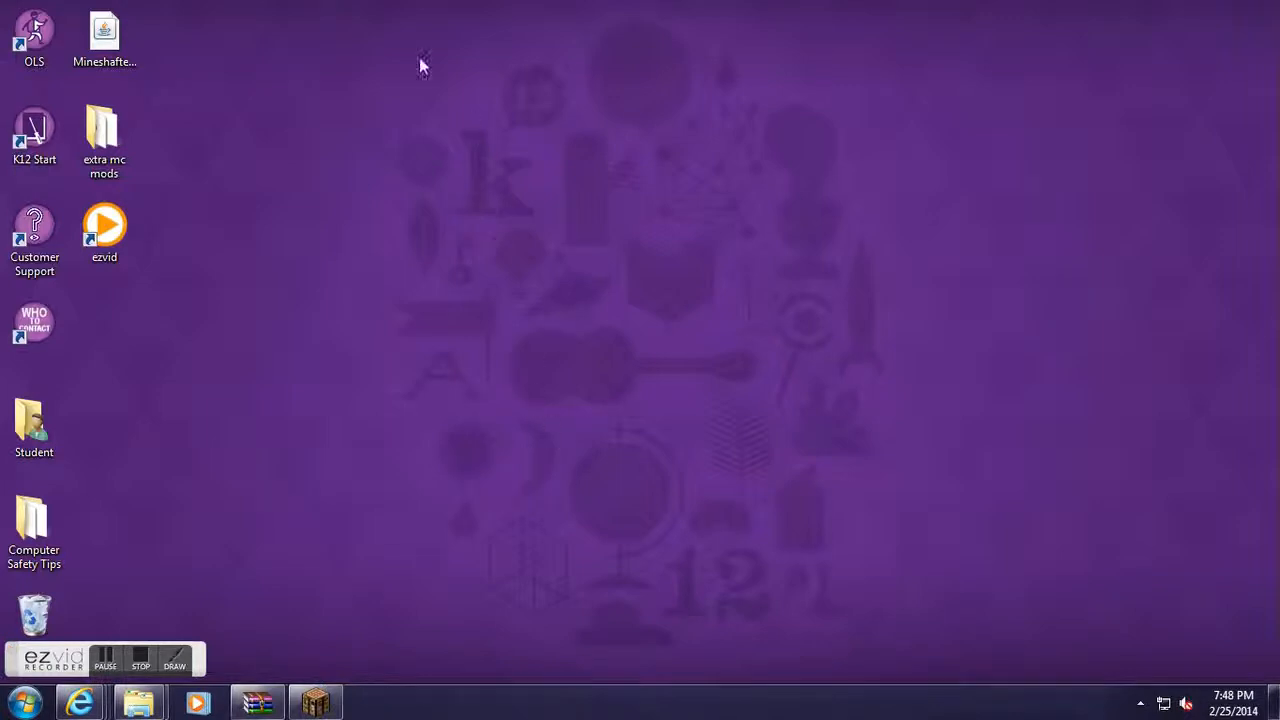
pyautogui.moveTo(400, 10)
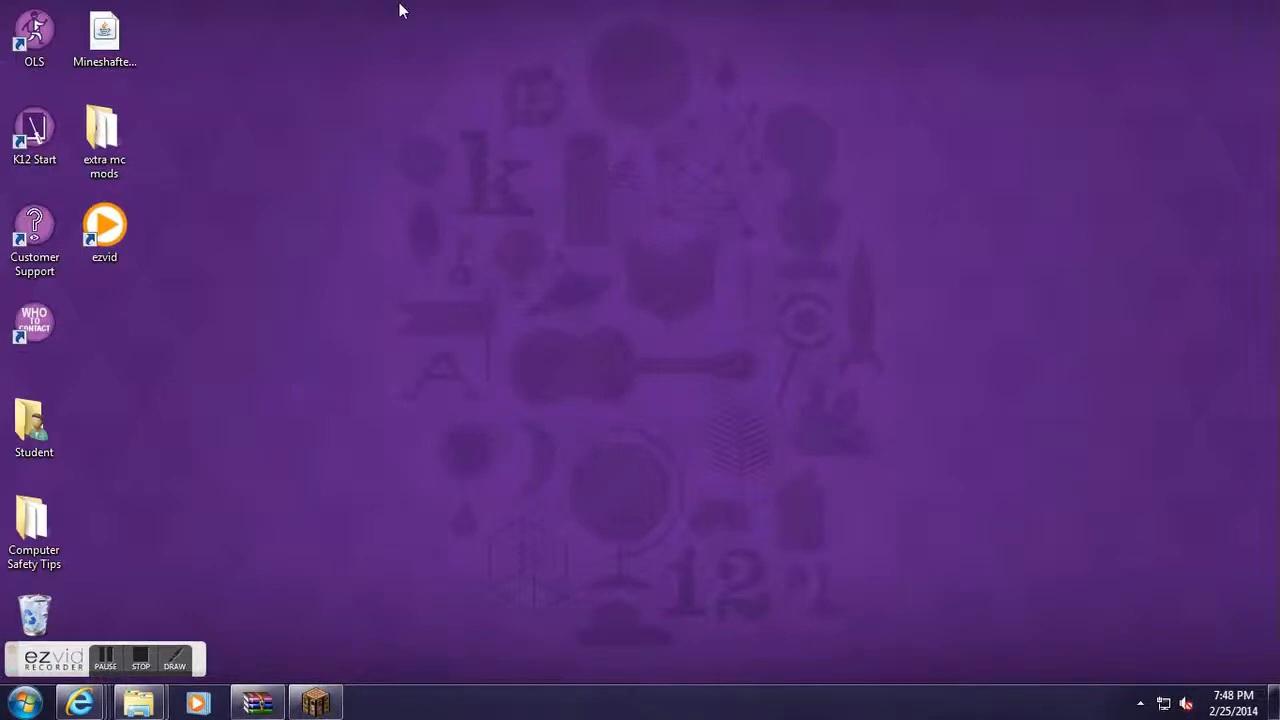